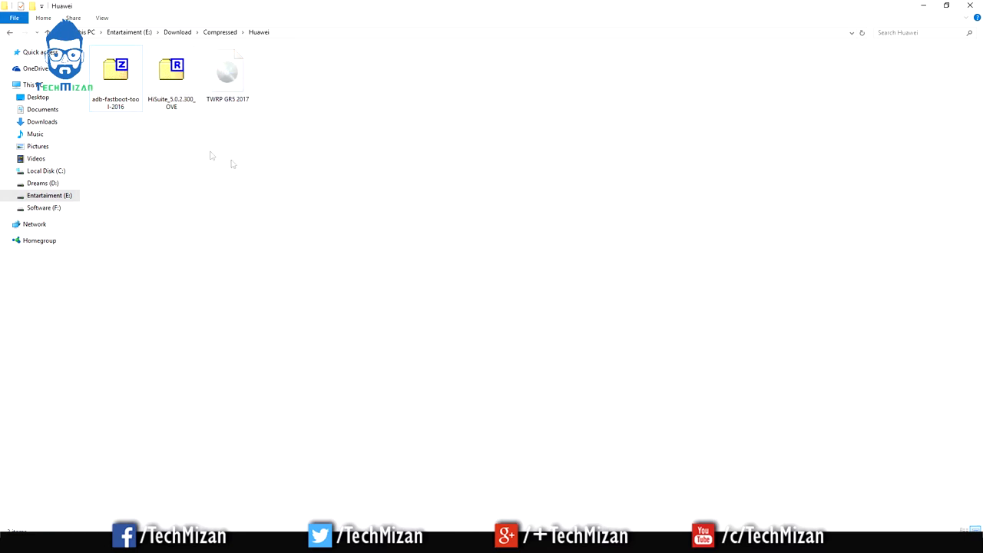
- Open the HiSuite RAR archive to inspect its contents, then close it
left_click(170, 73)
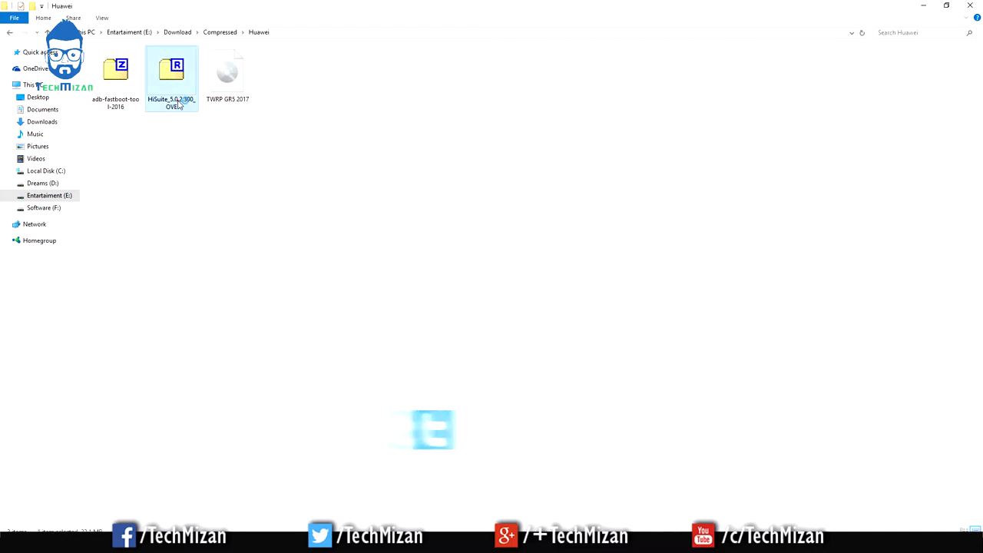
double_click(171, 69)
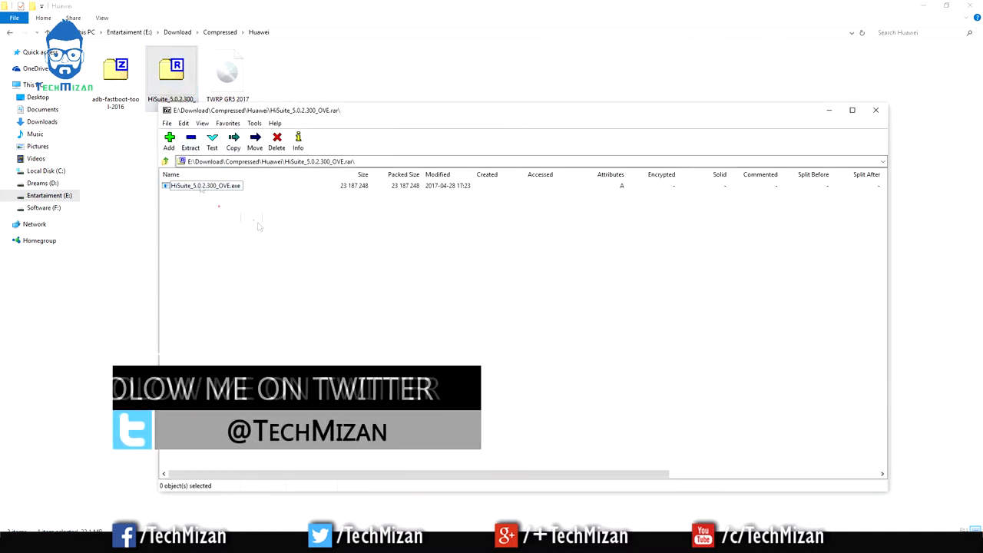
left_click(205, 185)
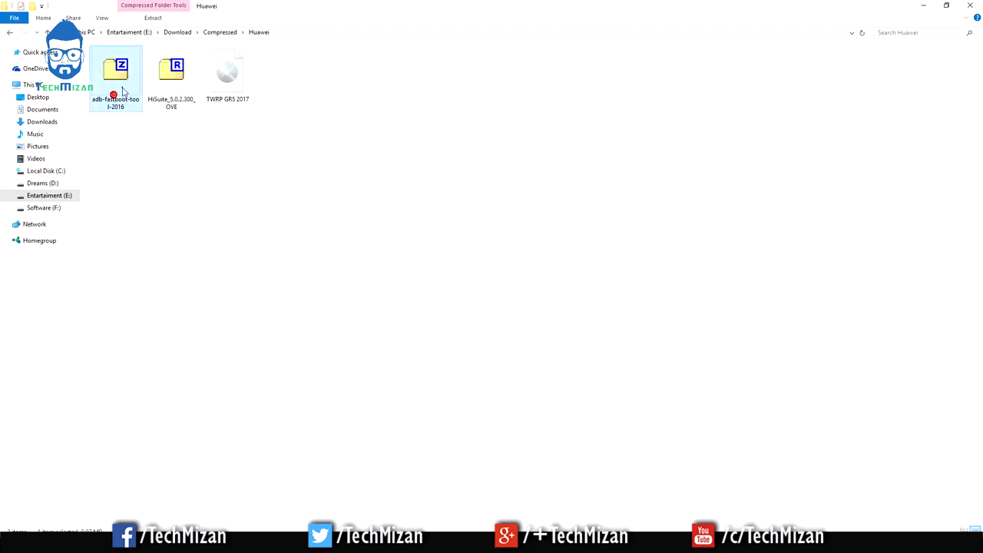
- Extract adb-fastboot-tool-2016.zip here with 7-Zip
right_click(115, 77)
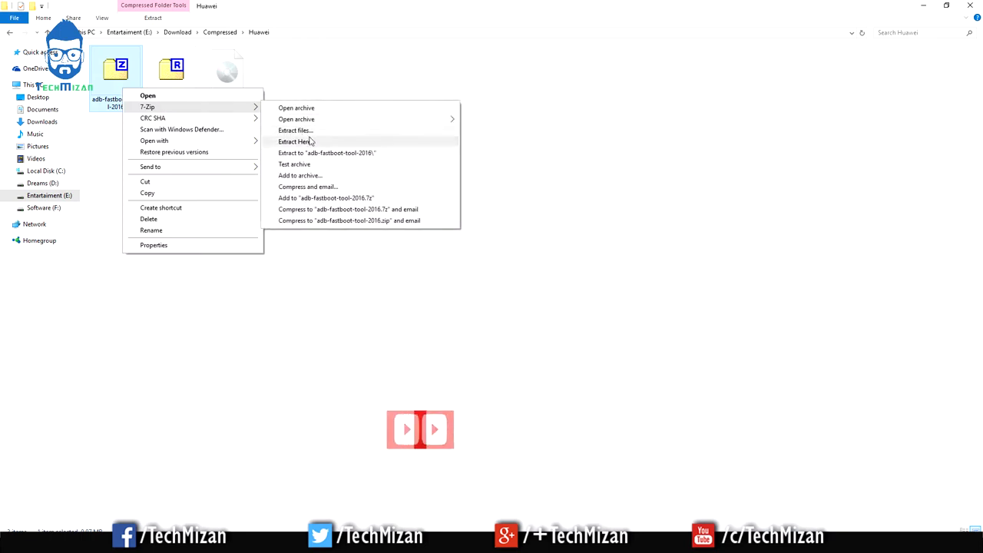
left_click(295, 141)
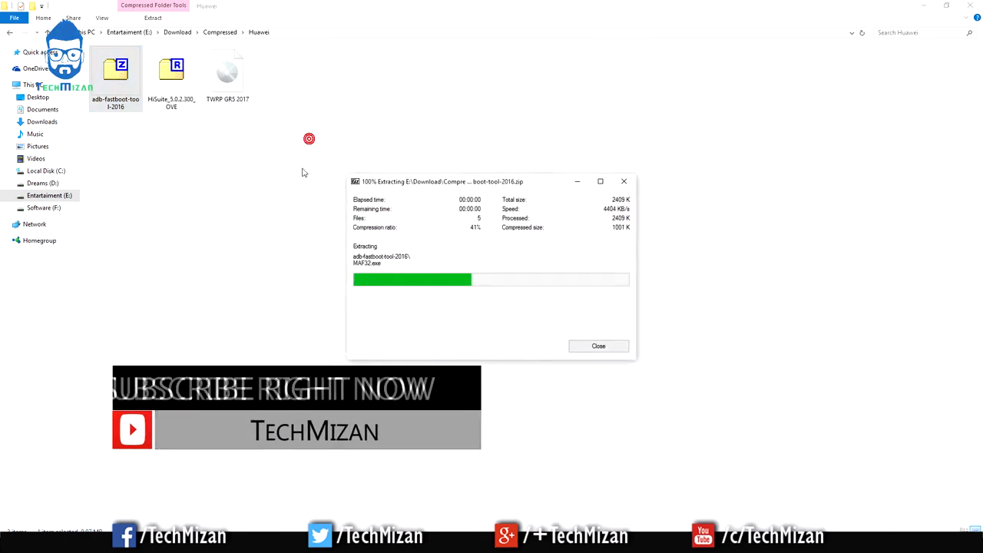
right_click(162, 167)
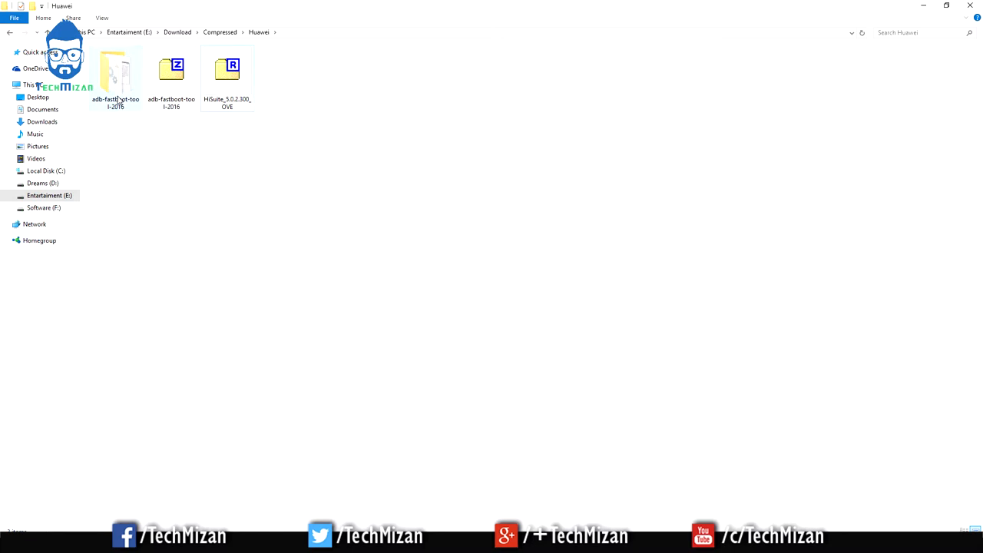
- Rename the TWRP GR5 2017 image file to 'twrp'
right_click(108, 117)
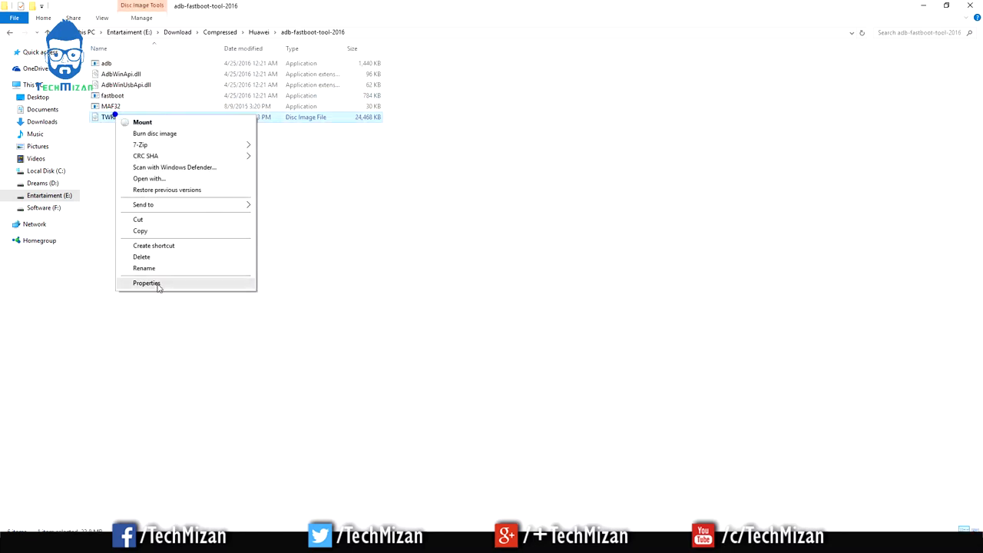
left_click(144, 268)
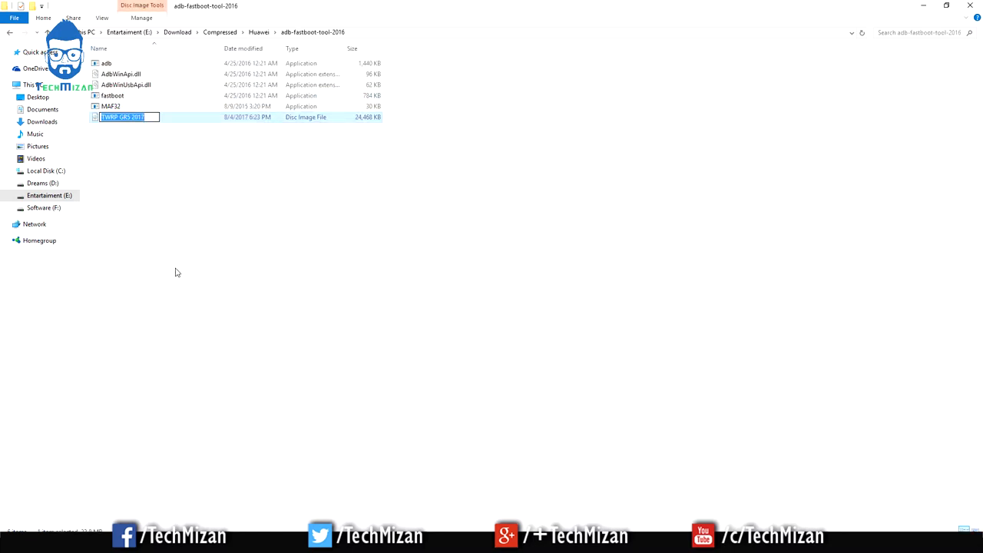
type("twrp")
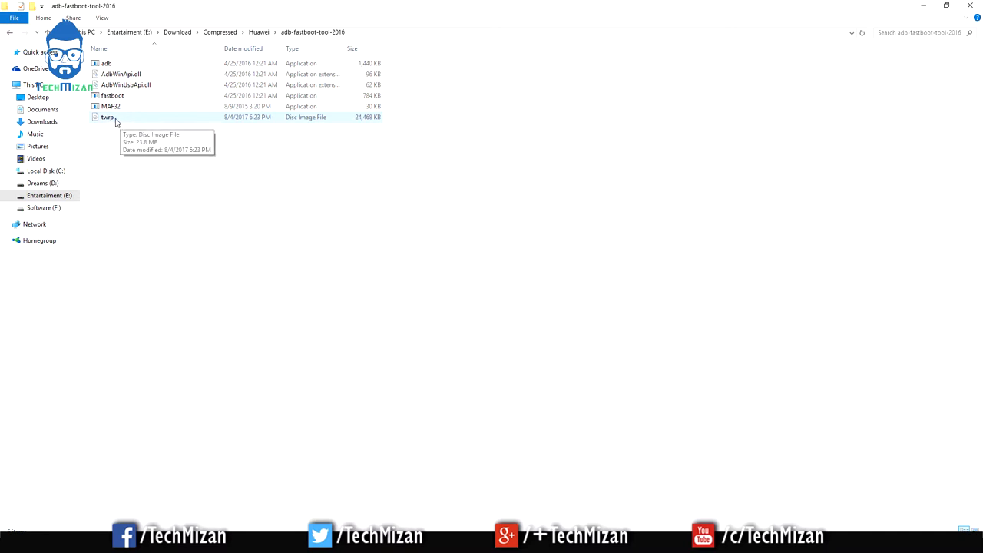
mouse_move(141, 179)
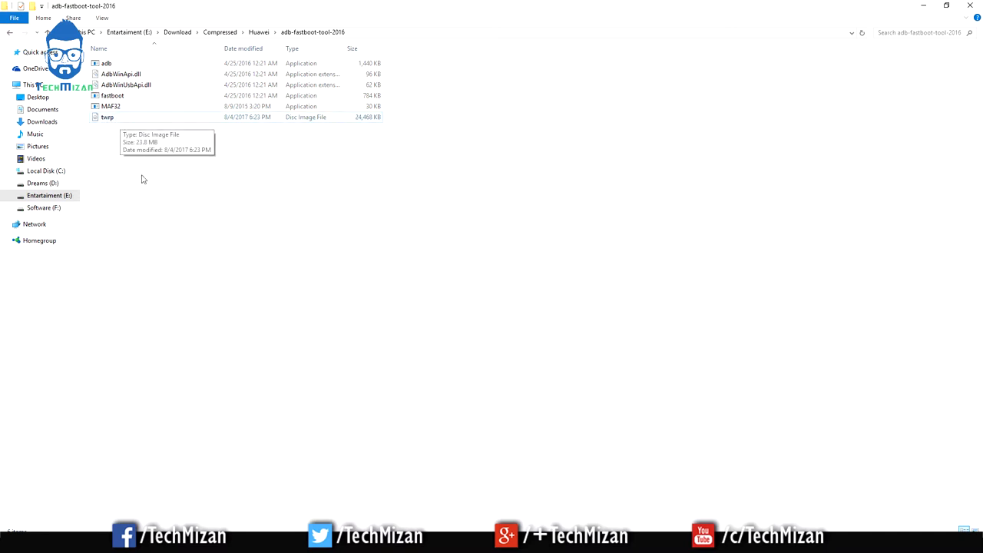
- Show file name extensions to confirm the file is twrp.img, then hide them again
left_click(101, 18)
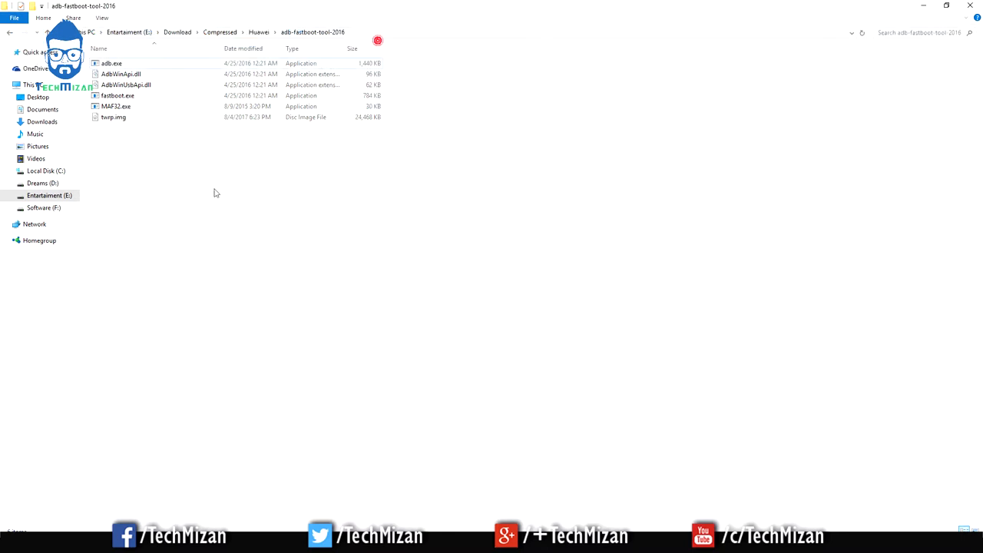
left_click(113, 117)
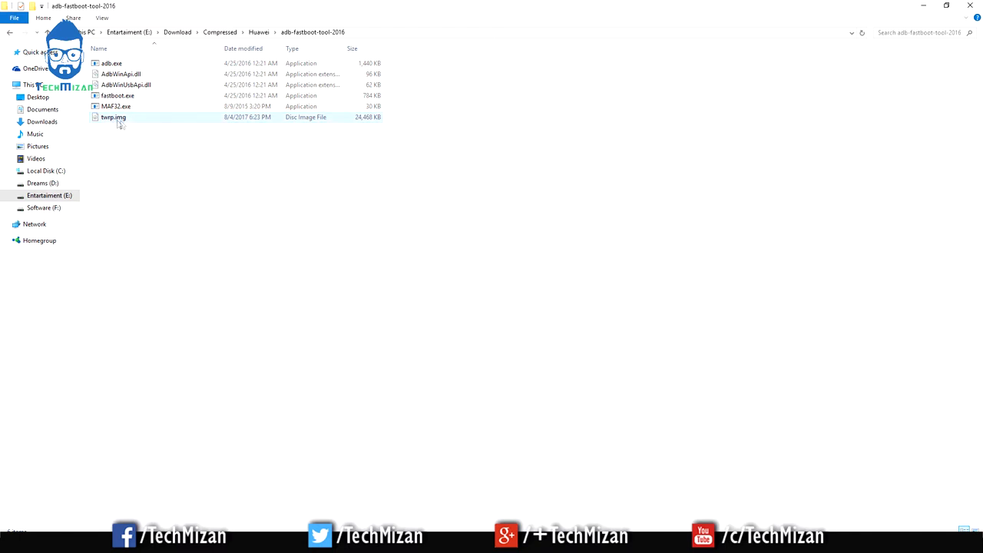
right_click(112, 116)
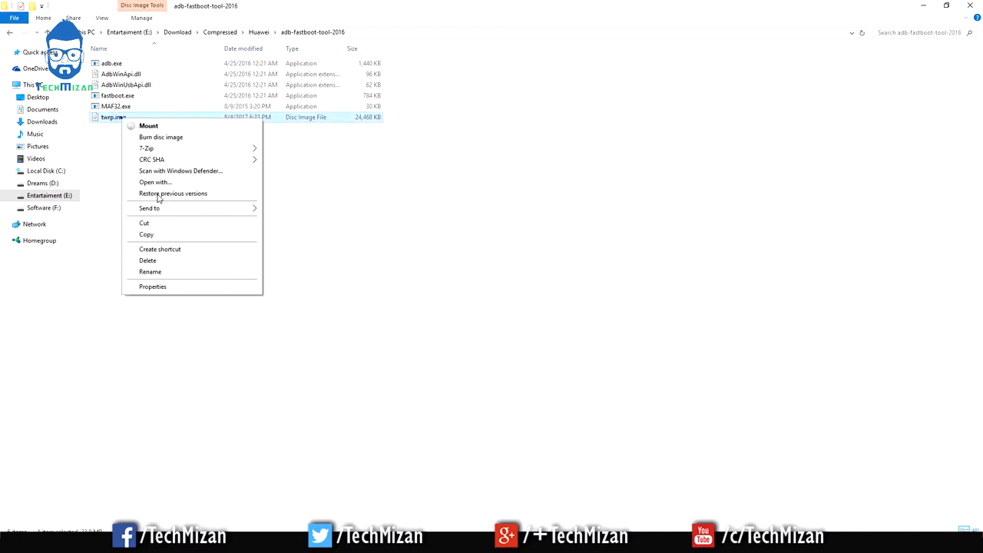
left_click(150, 271)
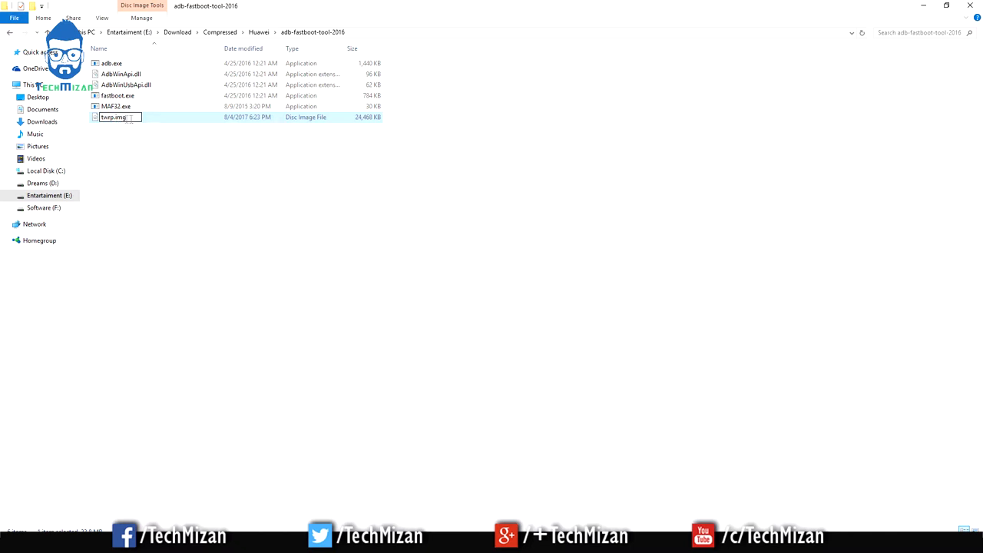
double_click(113, 117)
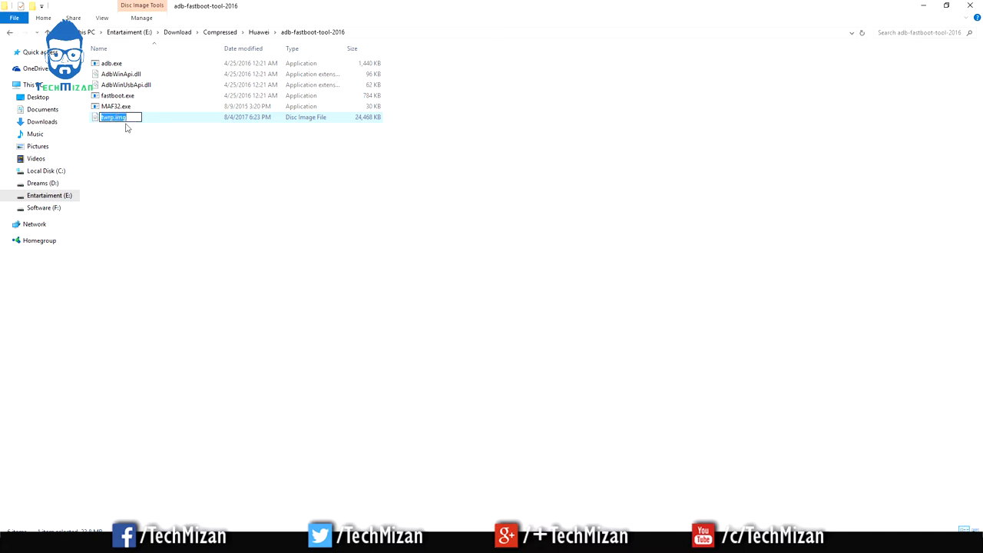
left_click(101, 17)
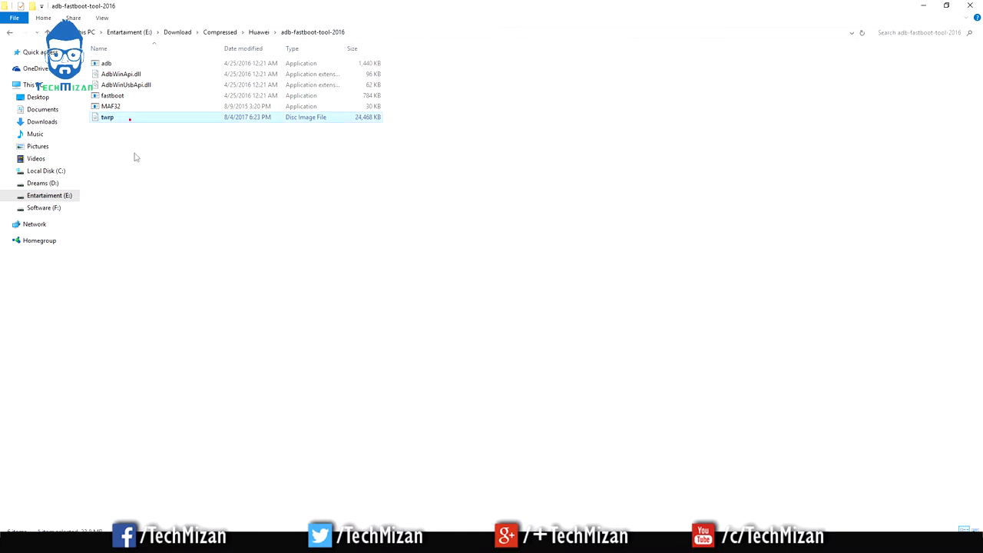
left_click(132, 164)
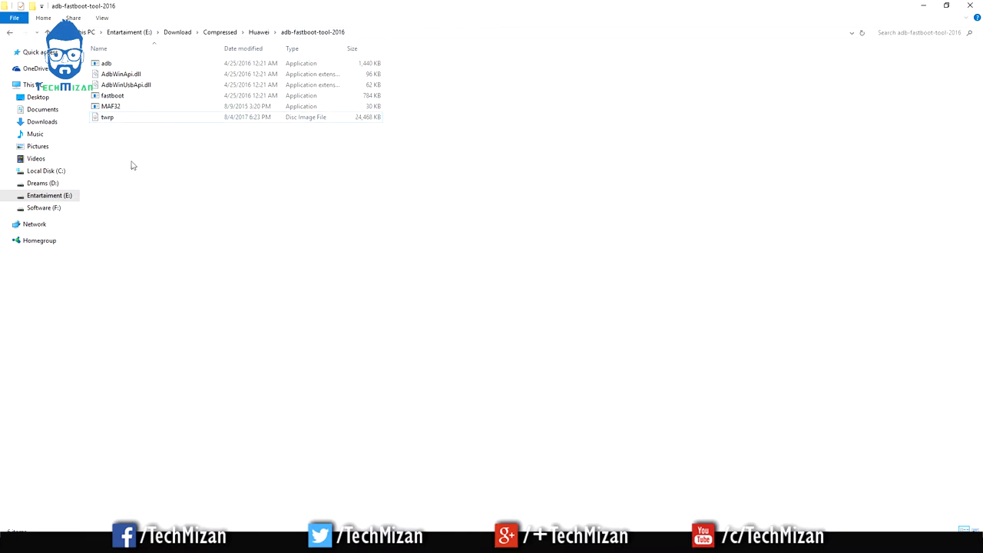
left_click(108, 117)
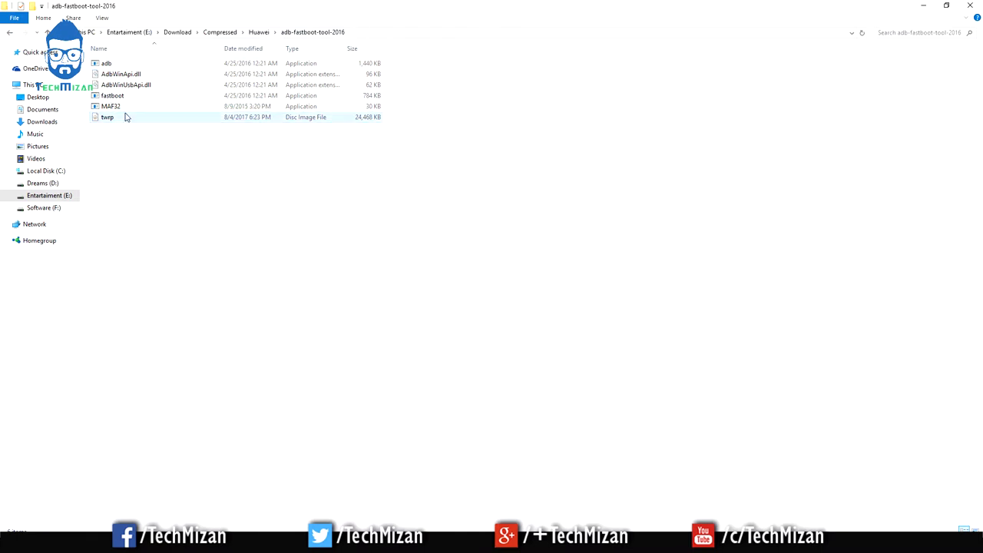
left_click(108, 117)
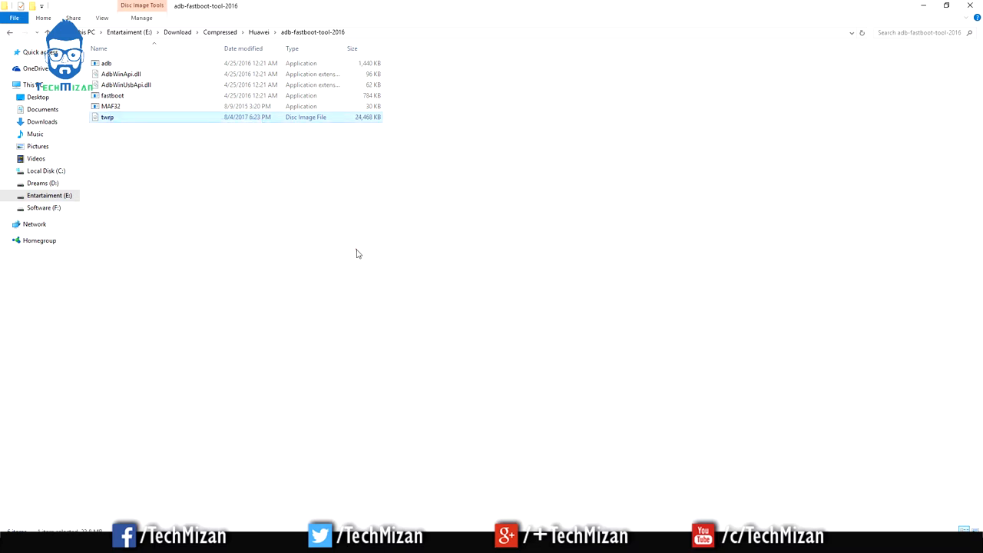
left_click(165, 169)
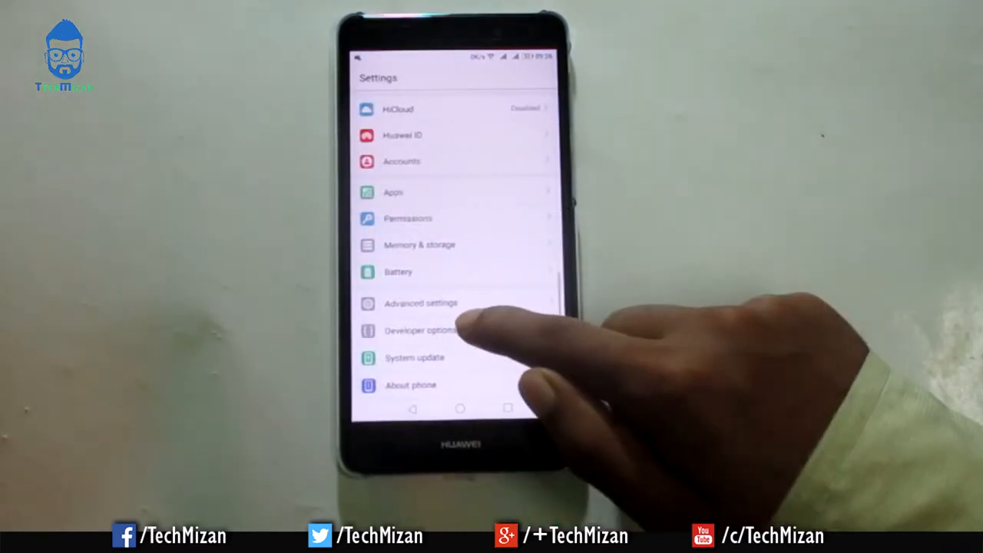
- Enable USB debugging in Developer options, allow it, and go to the home screen
left_click(417, 330)
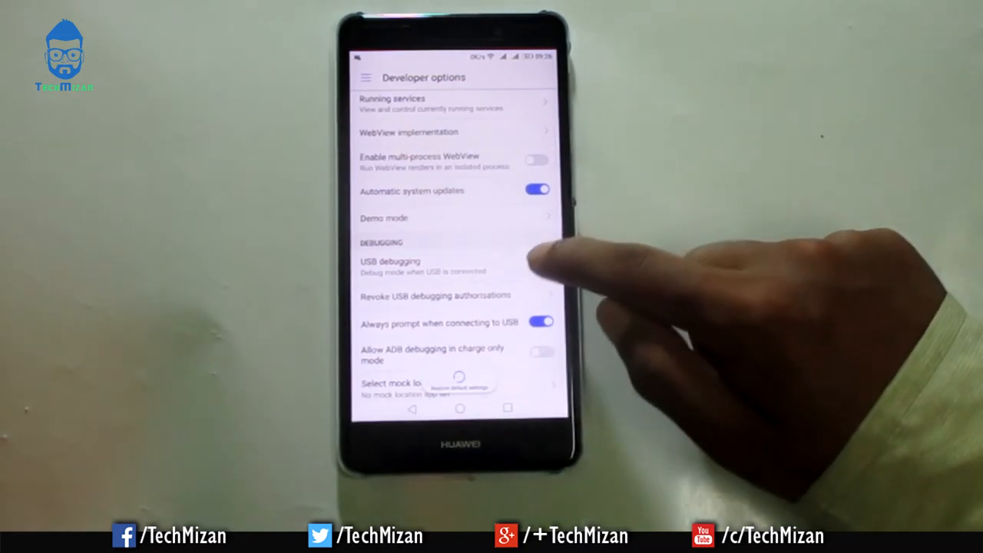
left_click(390, 265)
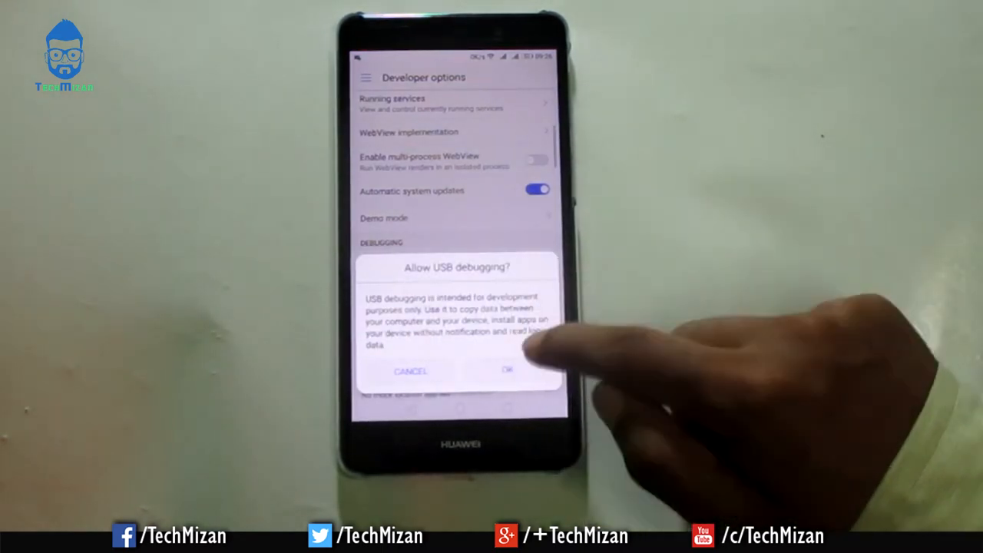
left_click(505, 371)
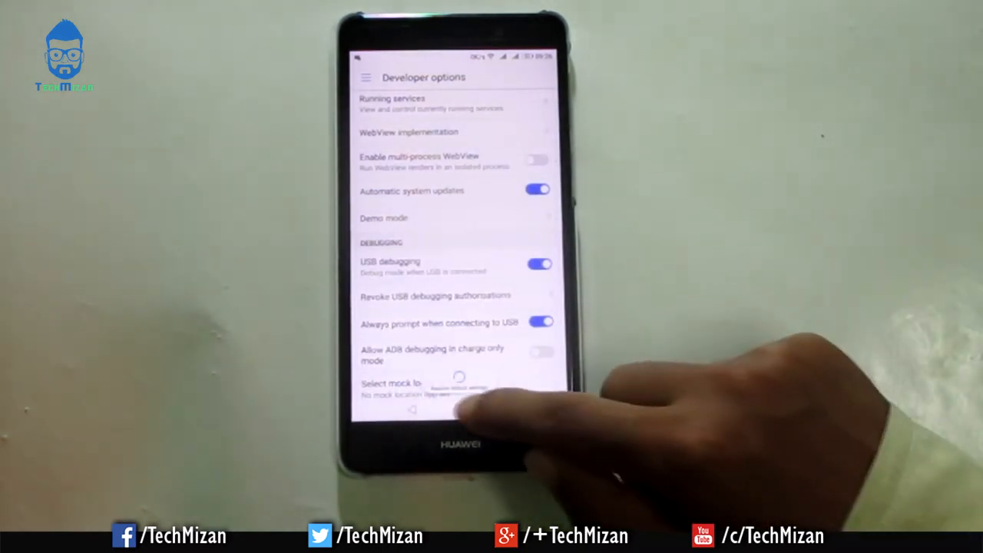
left_click(460, 408)
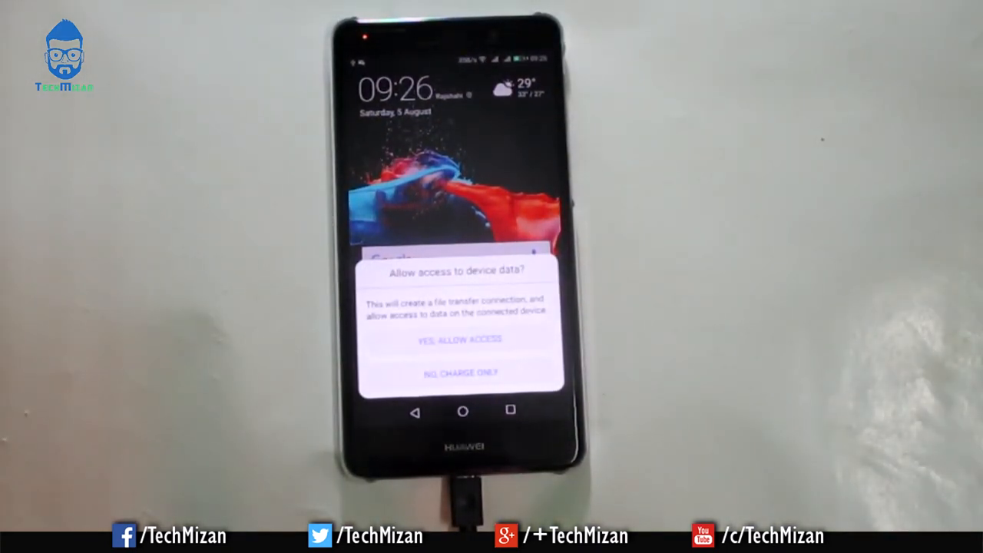
- Tap YES, ALLOW ACCESS on the phone's device data prompt
left_click(461, 340)
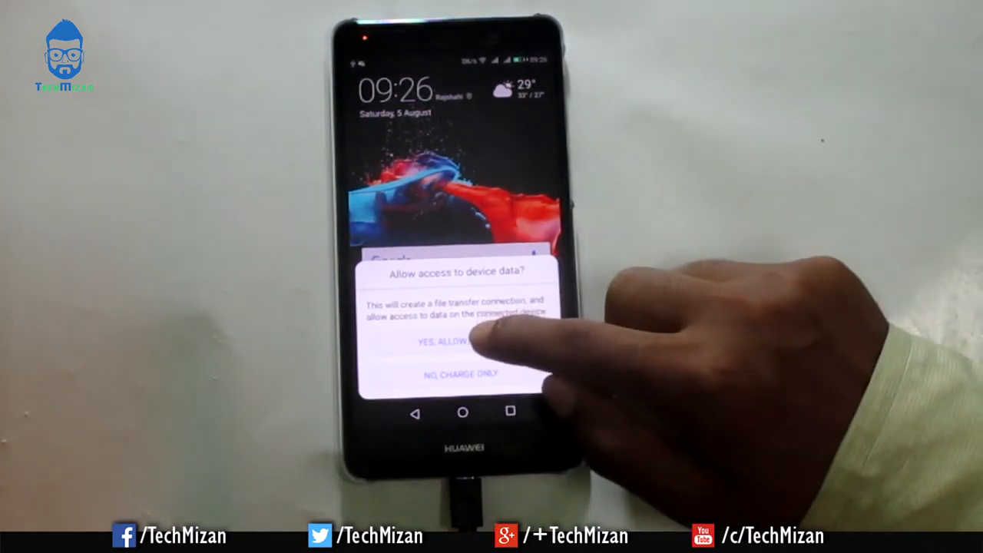
left_click(453, 342)
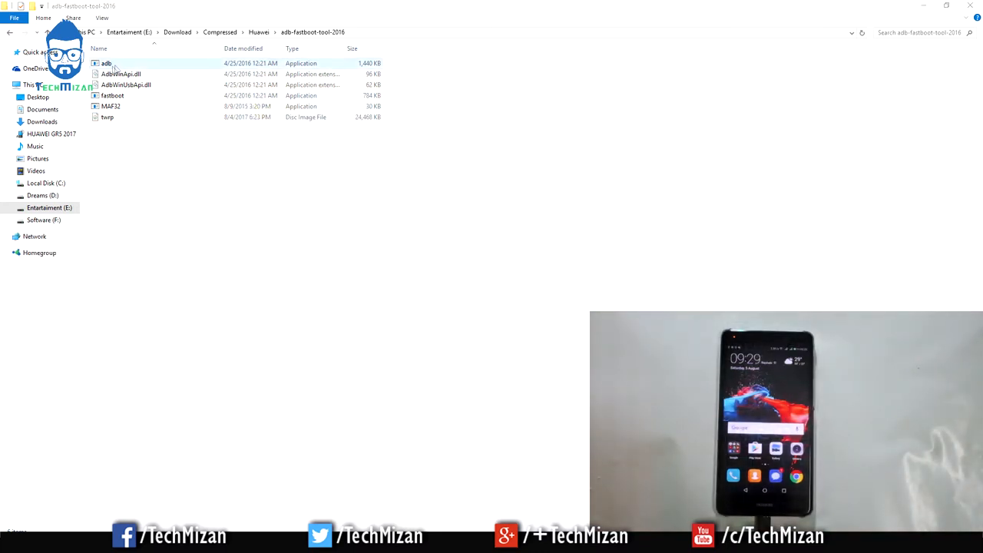
- Open a command window from empty space in the adb-fastboot-tool-2016 folder
left_click(106, 63)
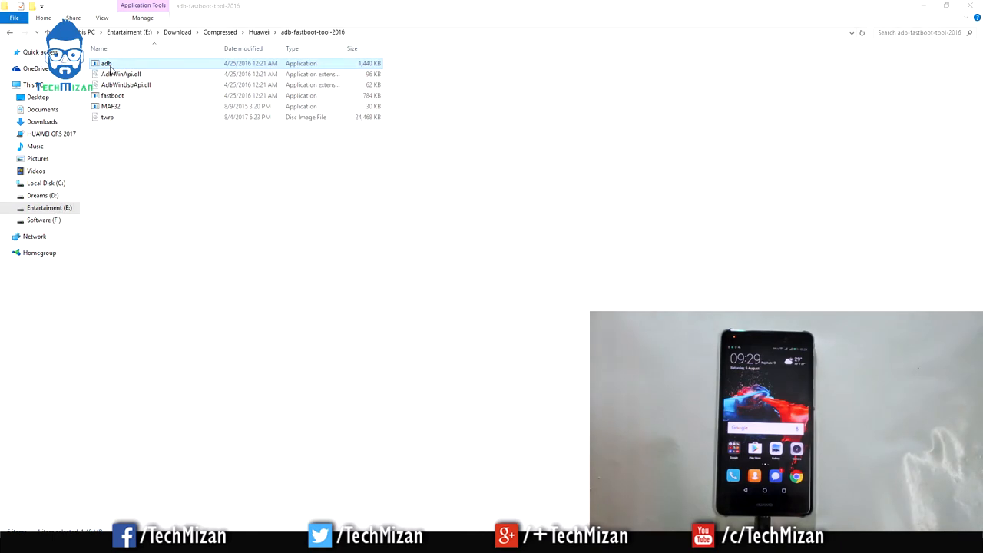
left_click(172, 162)
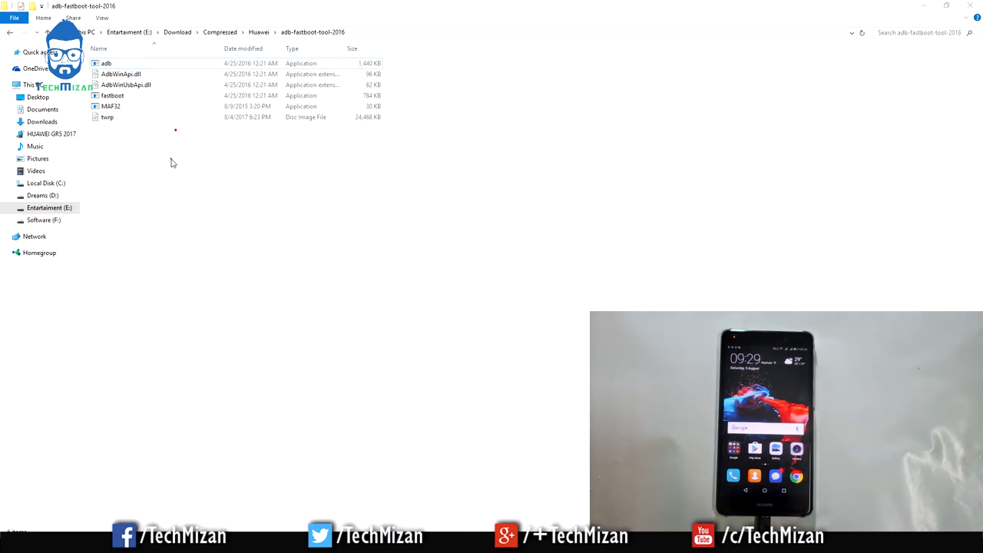
mouse_move(241, 174)
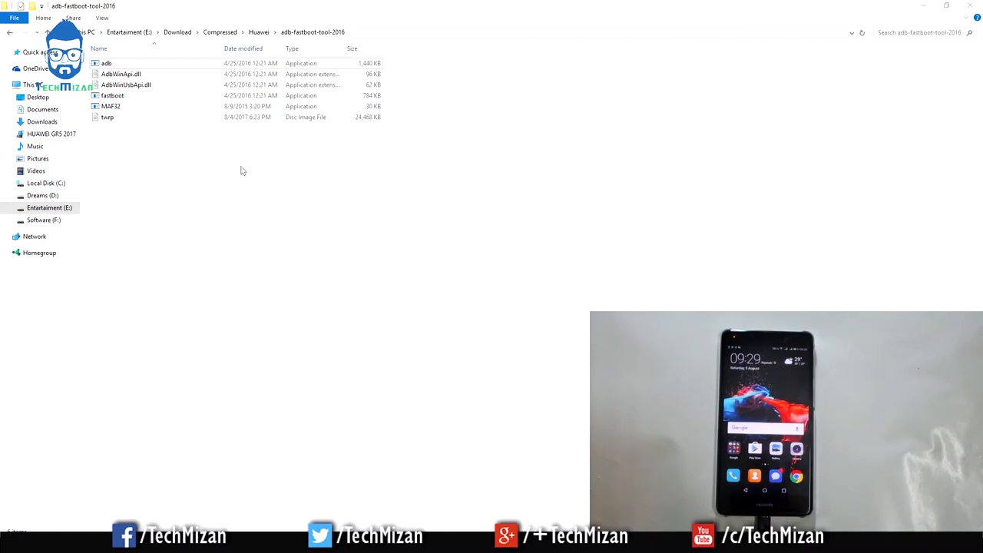
right_click(241, 169)
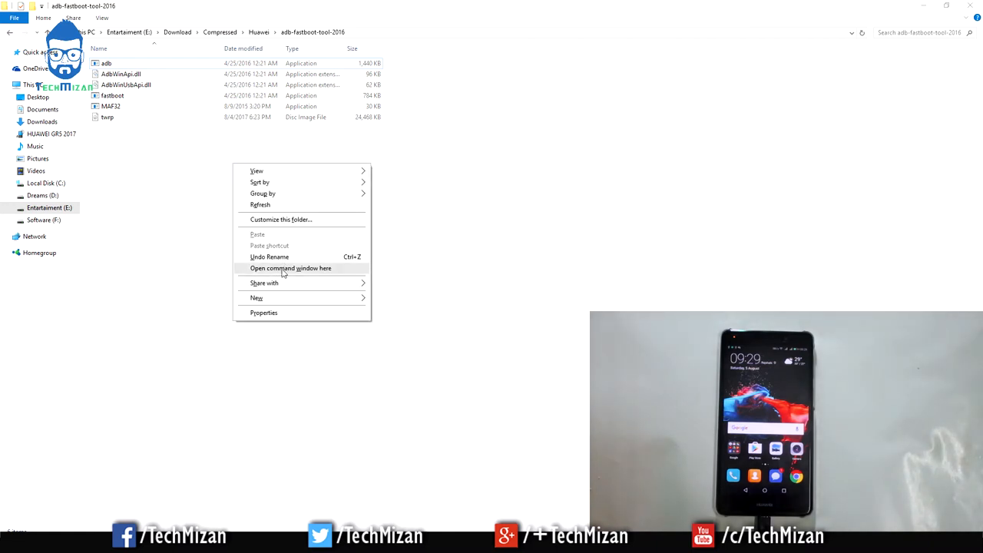
left_click(291, 268)
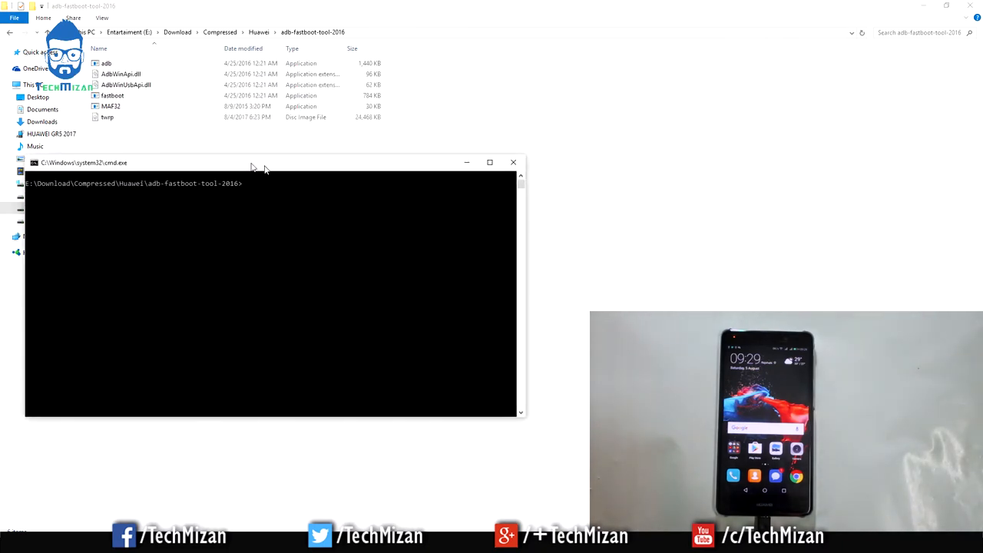
- Run 'adb devices' to list the phone and dismiss the Vysor Pro popup
left_click_drag(250, 162, 258, 150)
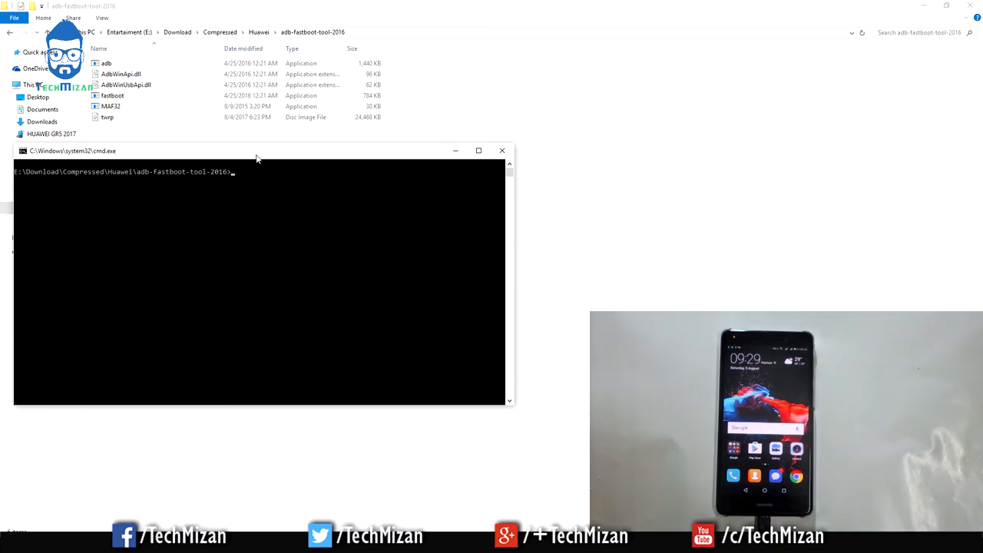
type("ad")
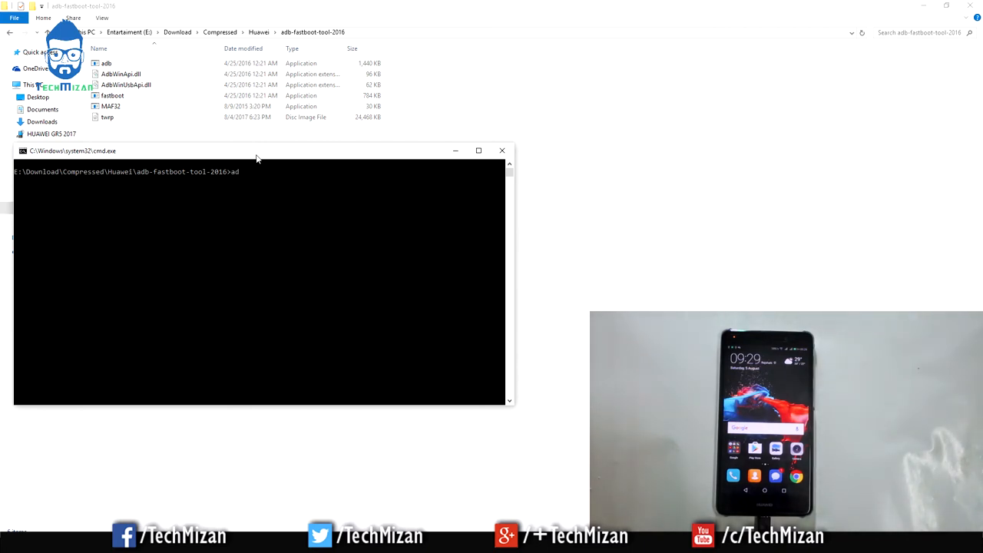
type("b devices")
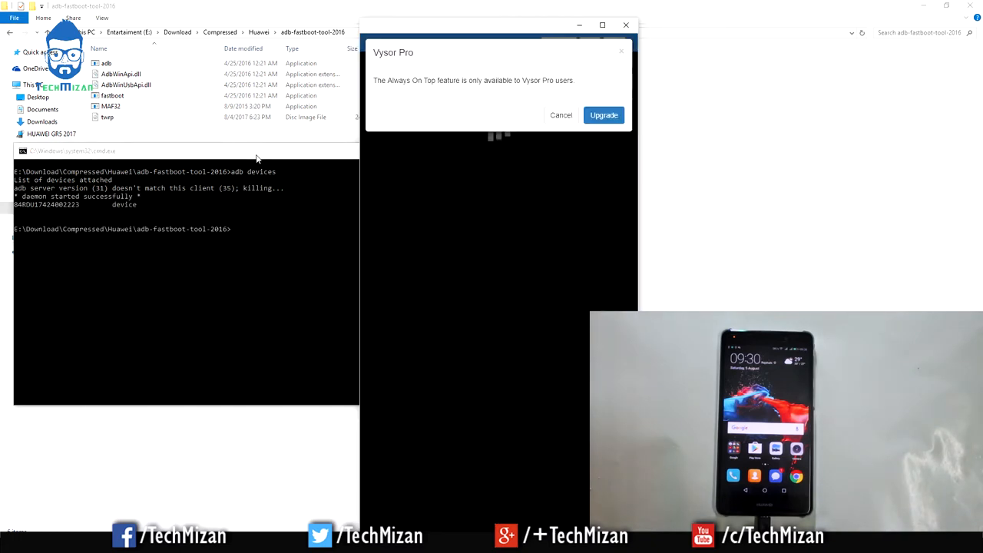
left_click(561, 115)
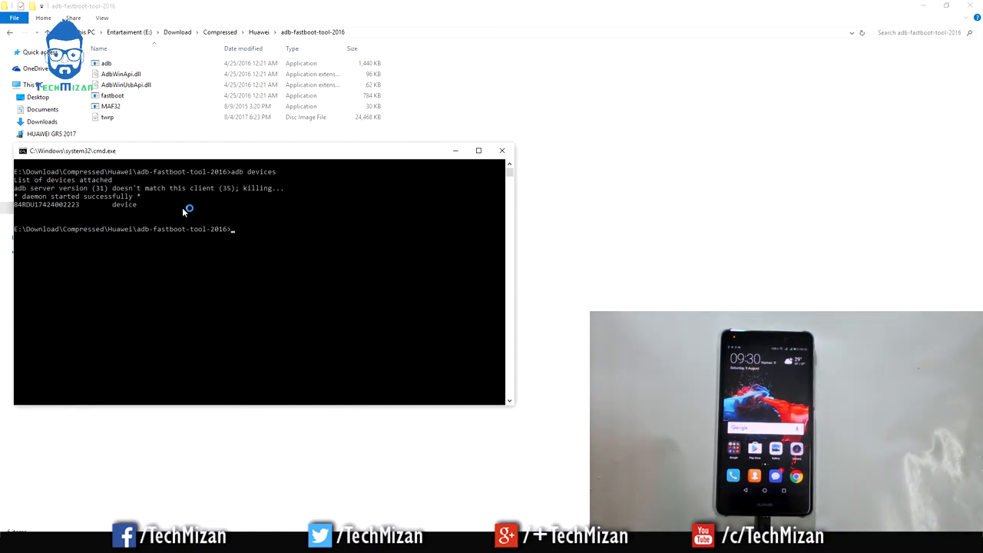
mouse_move(37, 212)
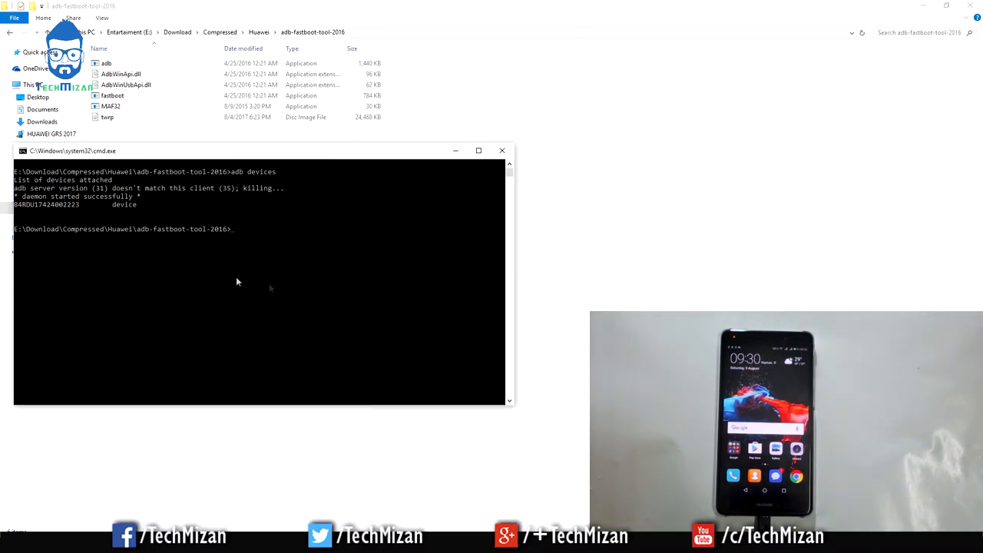
mouse_move(191, 231)
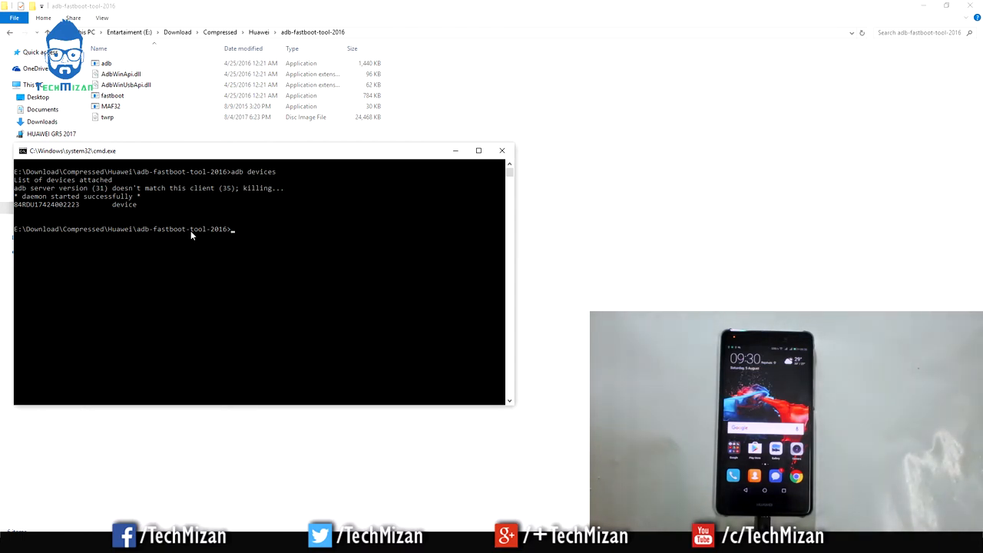
- Run 'adb reboot bootloader' and cancel the Vysor Pro popup
type("abd")
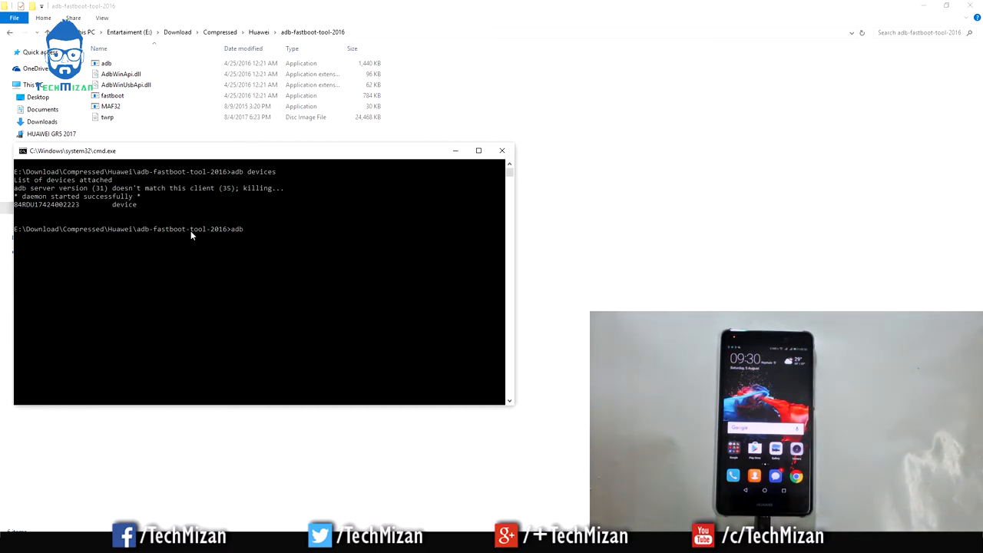
type("reboot")
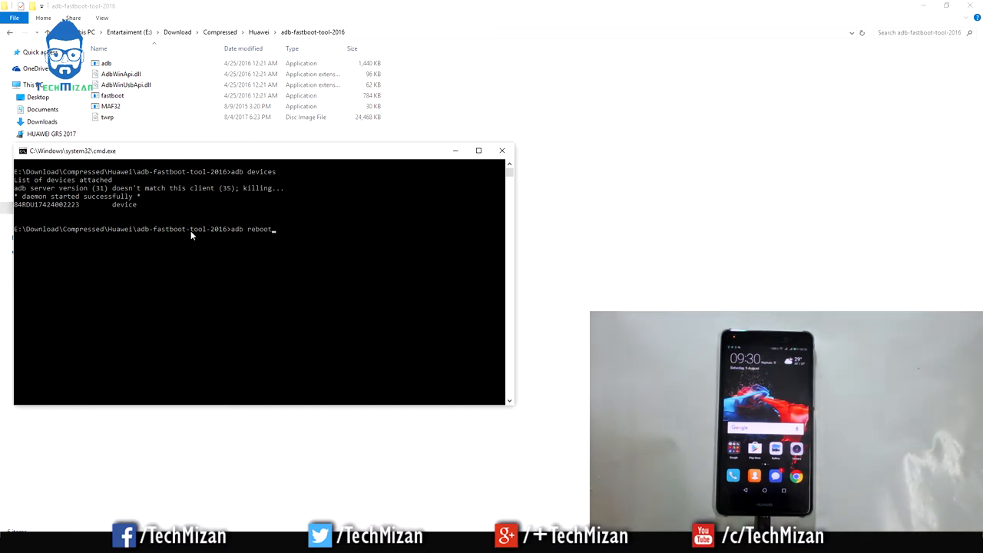
type("bootloader")
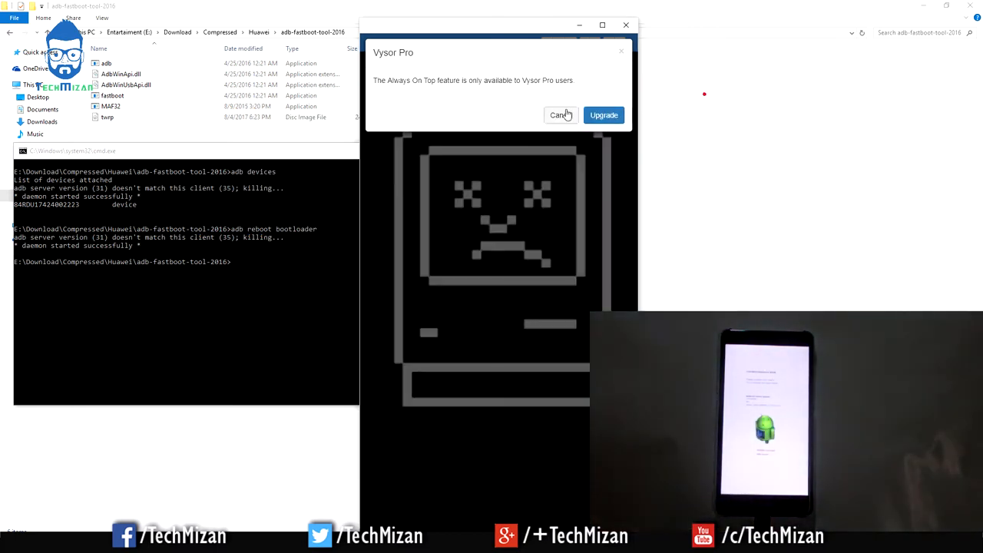
left_click(560, 115)
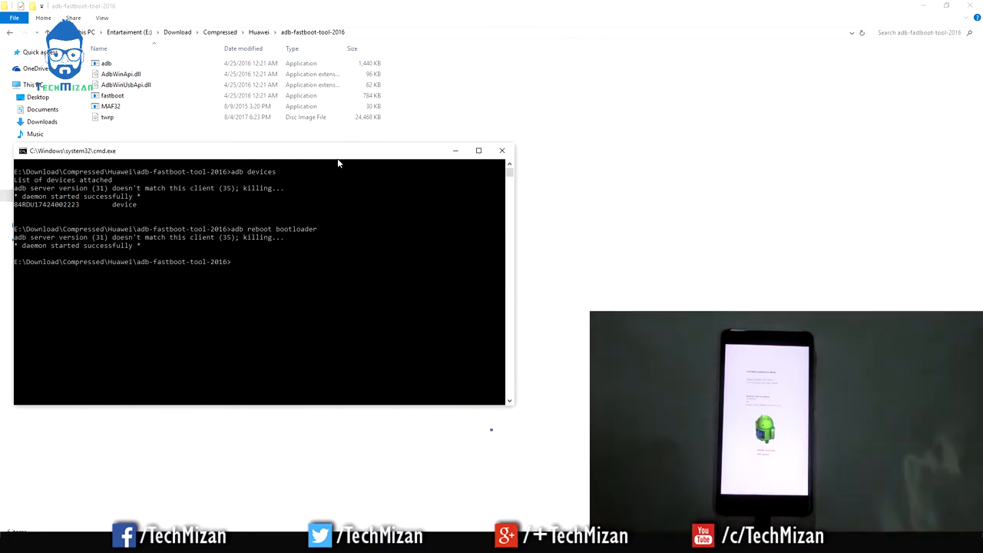
- Run 'fastboot flash recovery twrp.img'
type("fastboot flash recovery twrp")
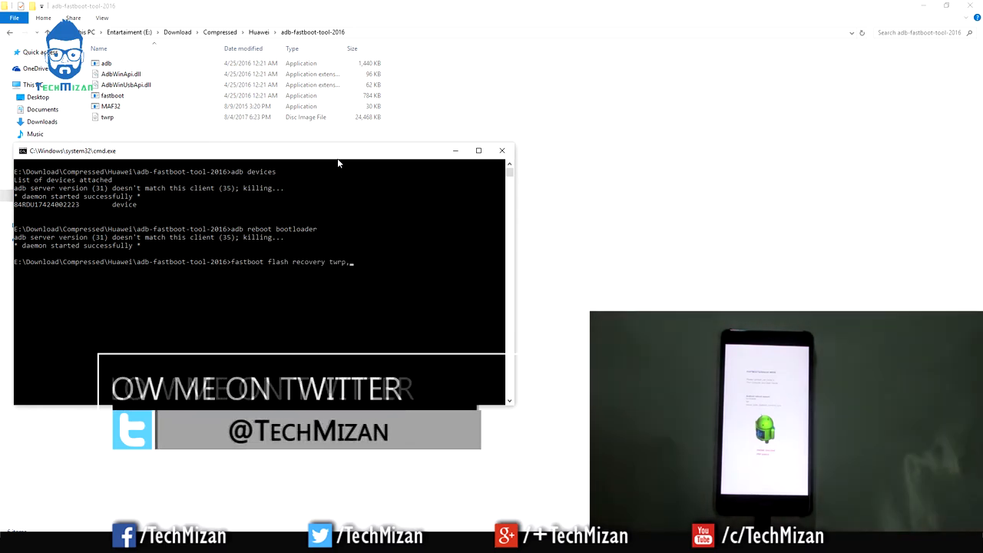
type(".img")
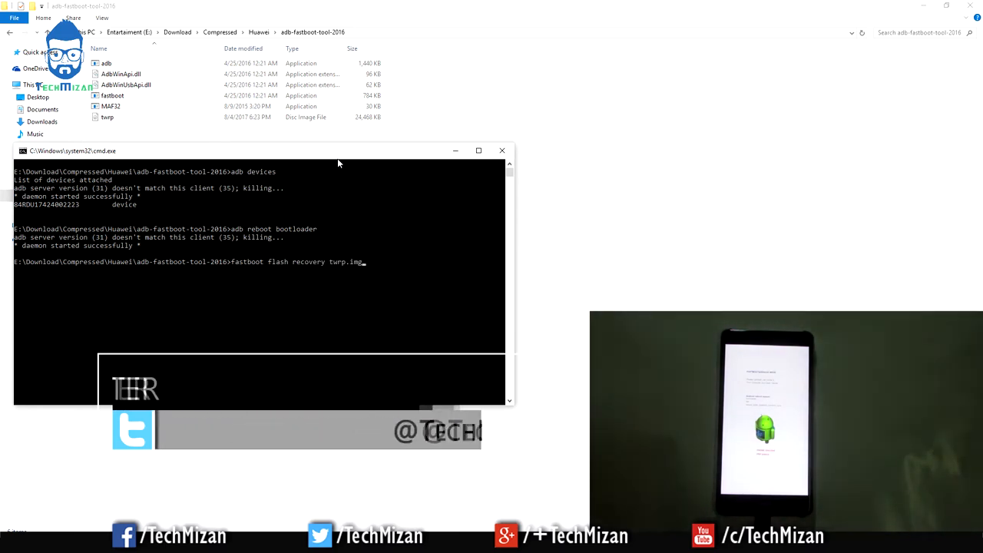
key("enter")
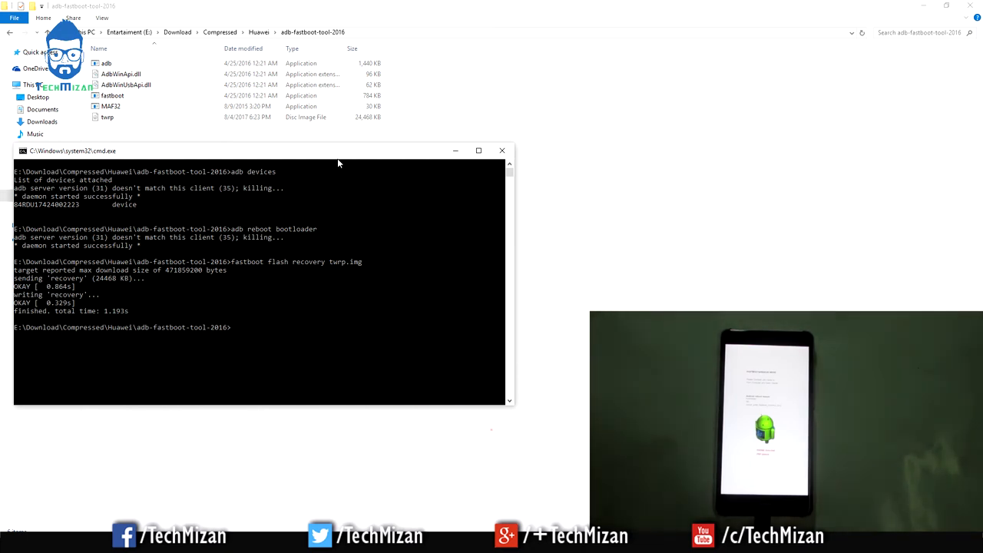
- Run 'fastboot reboot' to restart the phone into the system
type("fastboo")
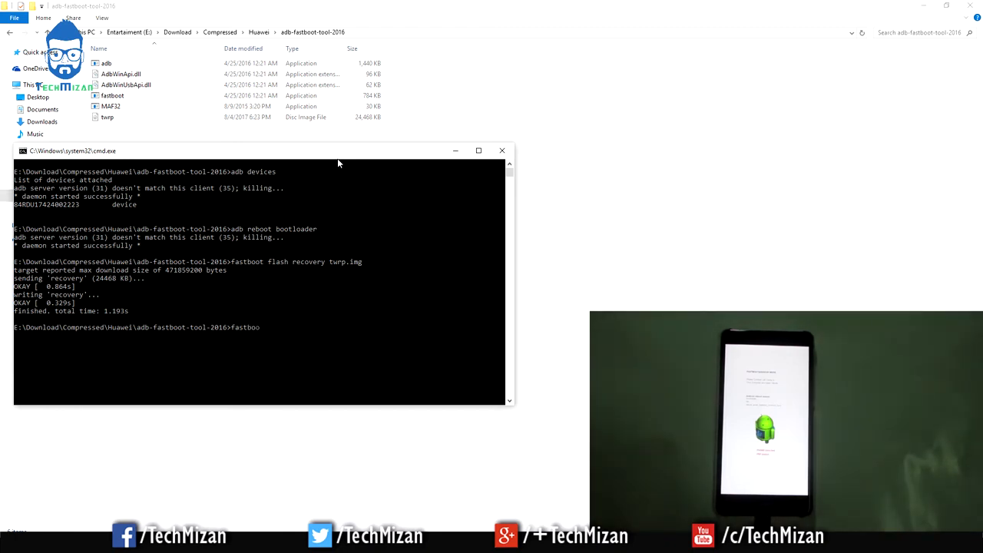
type("reboot")
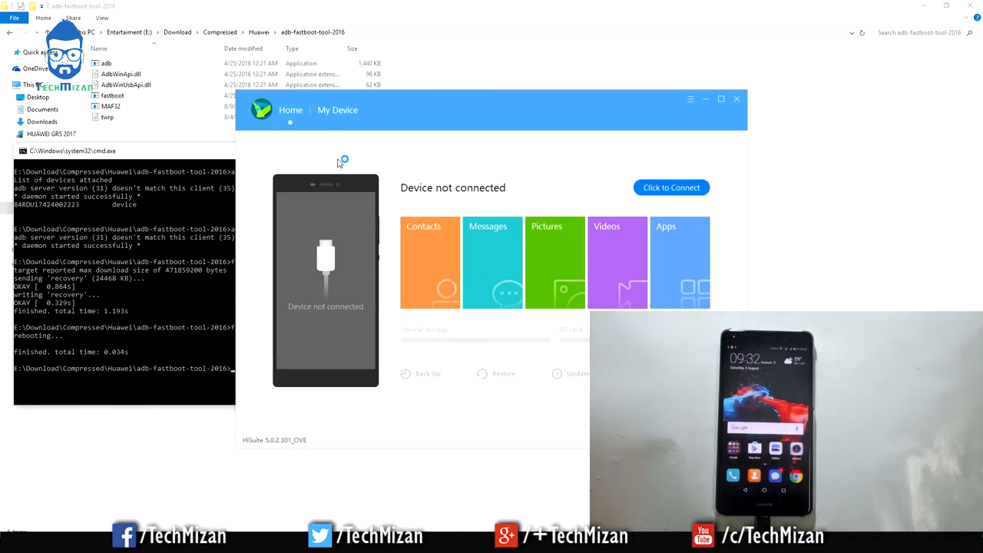
left_click(670, 187)
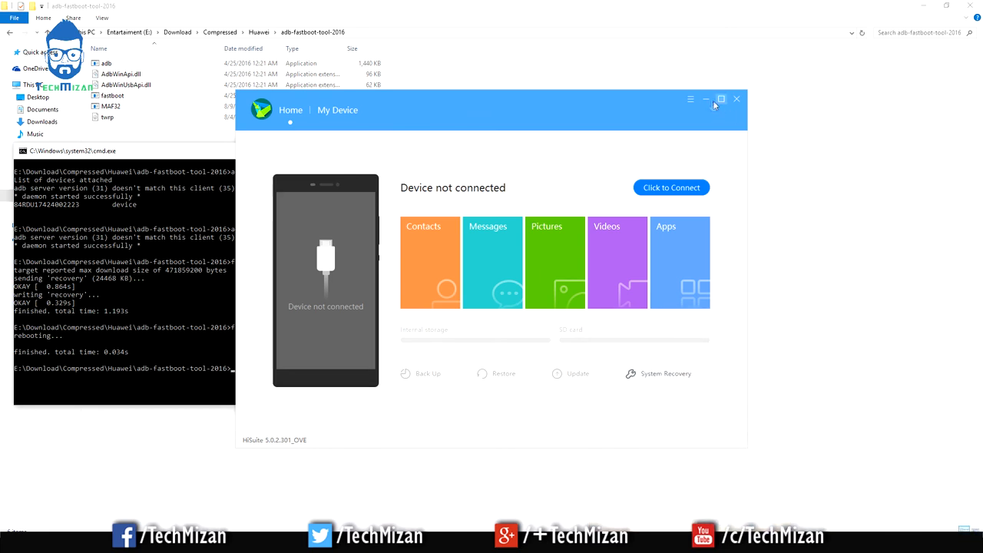
mouse_move(706, 99)
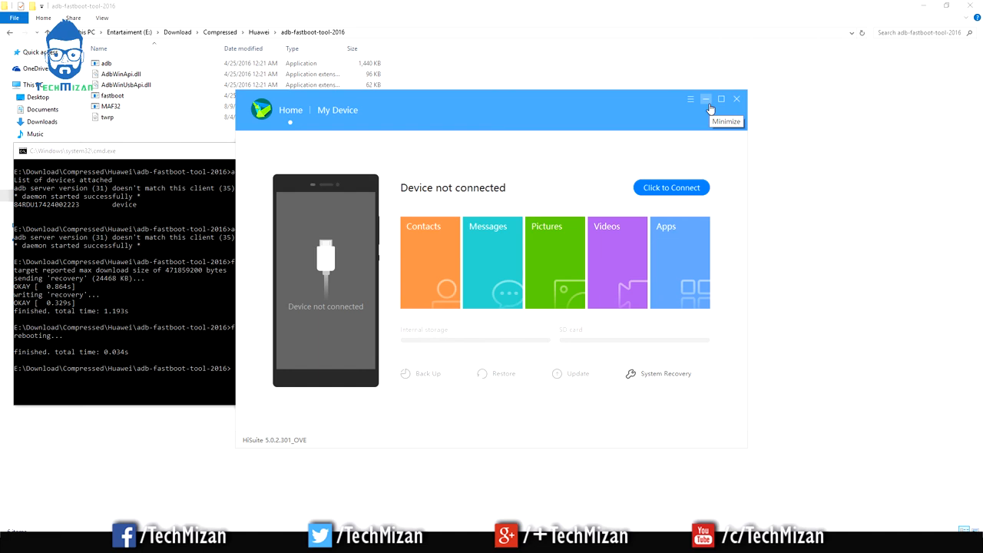
mouse_move(703, 123)
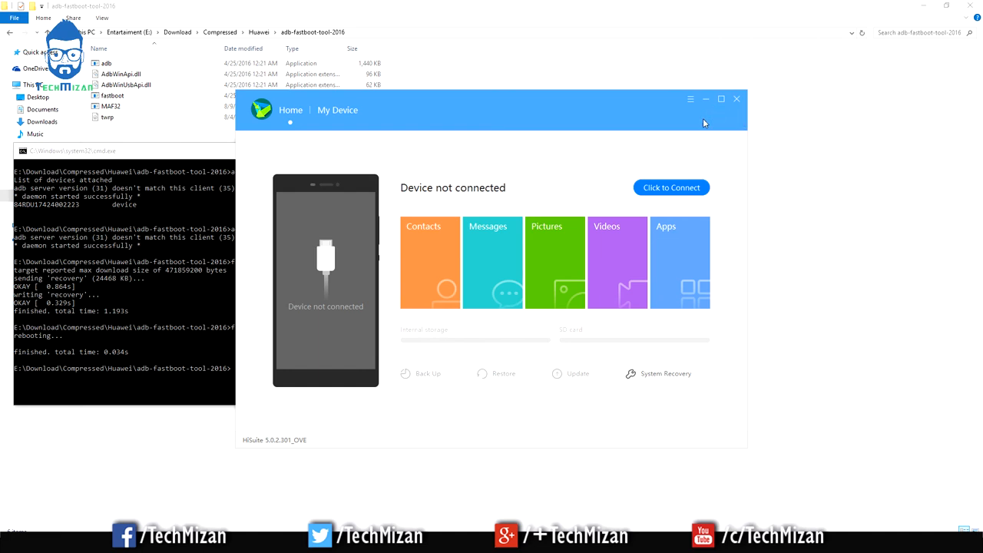